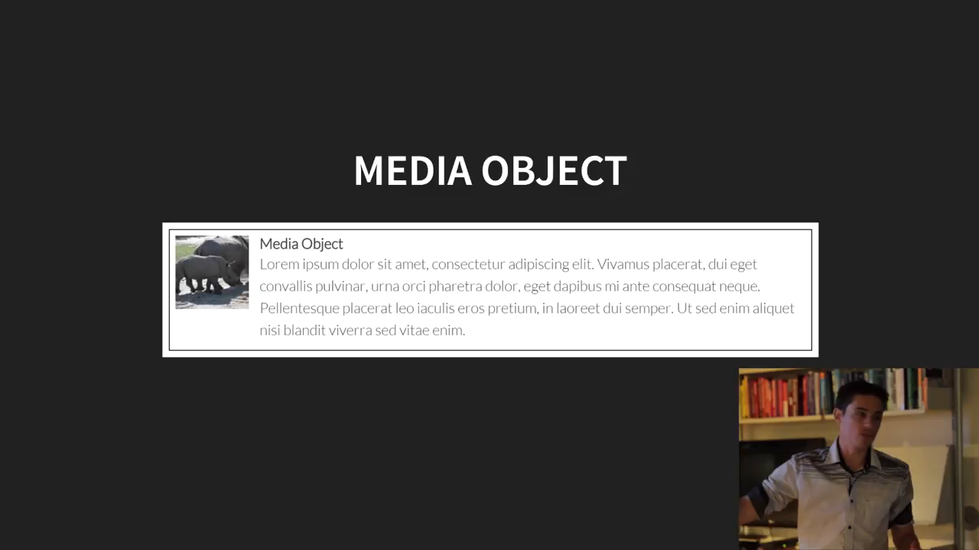
Advance to the slide showing the ugly 'Message from webpage' dialog screenshot
key(Right)
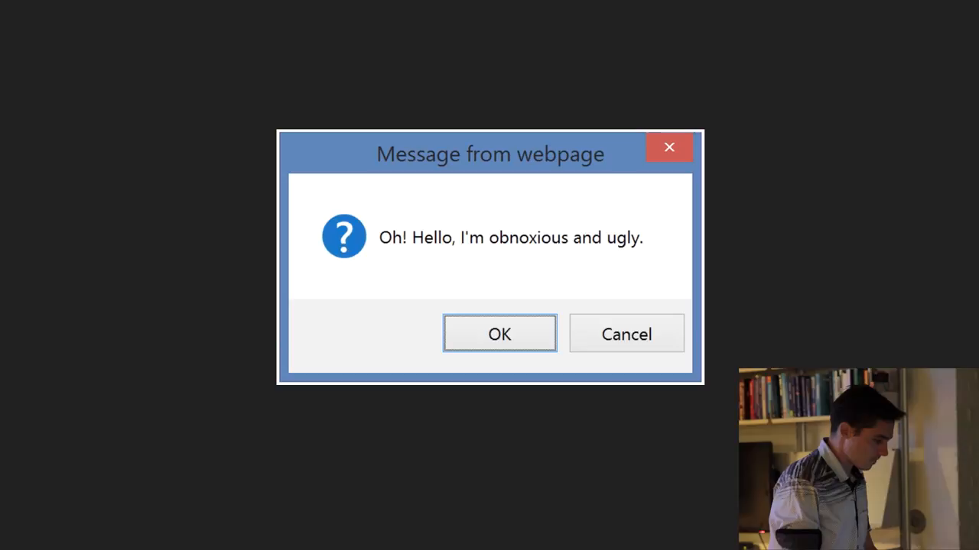
Trigger the live localhost:8000 confirm dialog and accept it to move to the next slide
click(499, 334)
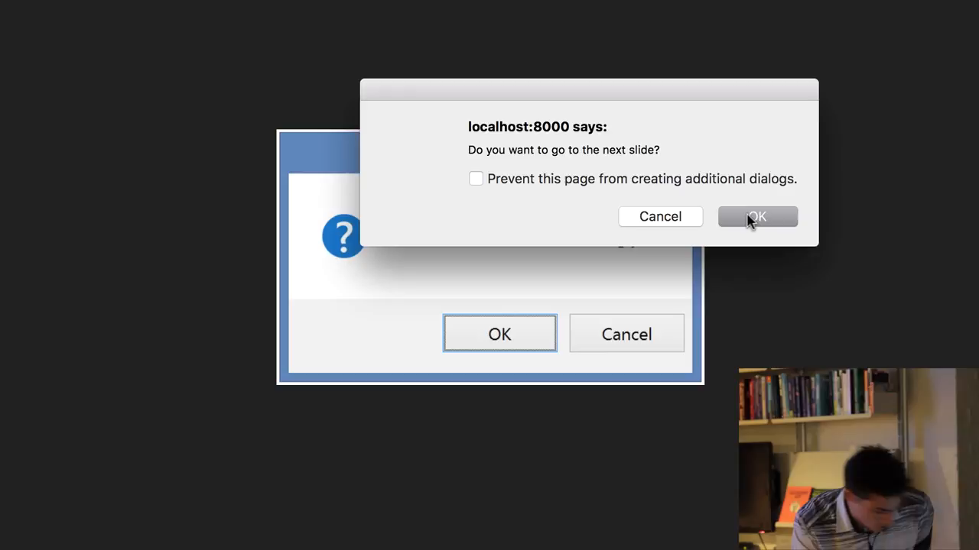
click(755, 217)
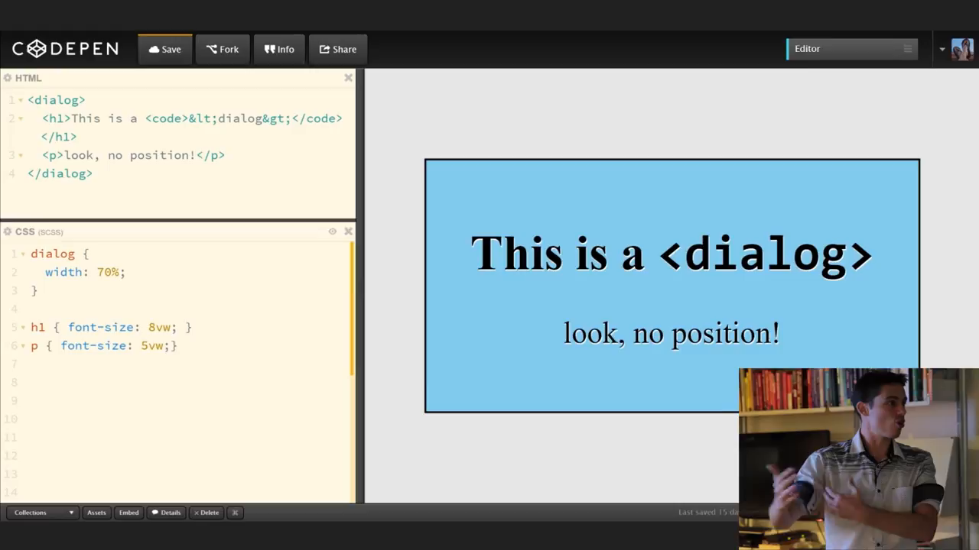
Add a dialog::backdrop rule with background: pink; to the demo's CSS
text(dialog::backdrop{)
text(background)
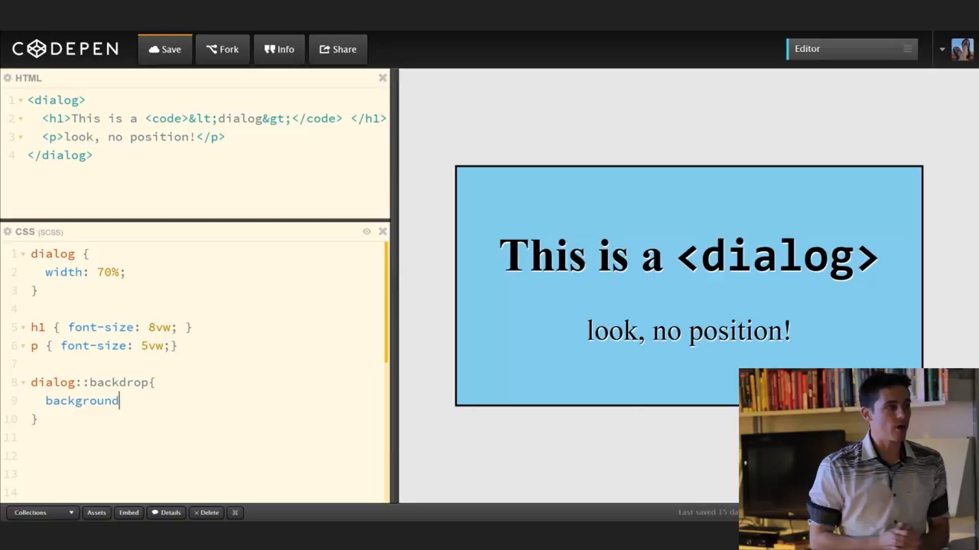
text(: pink;)
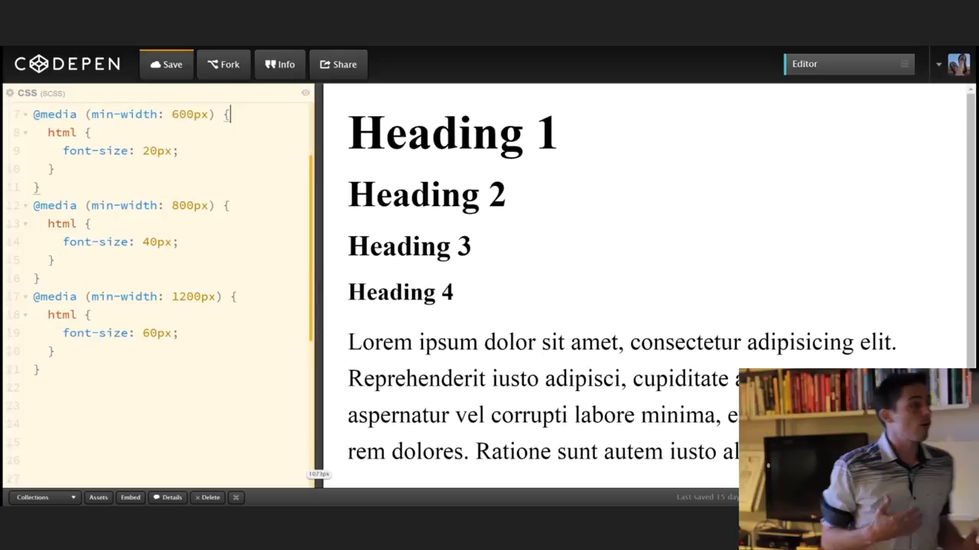
Drag the editor/preview divider right so the narrower preview reflows the headings and paragraph
drag(318, 290, 392, 290)
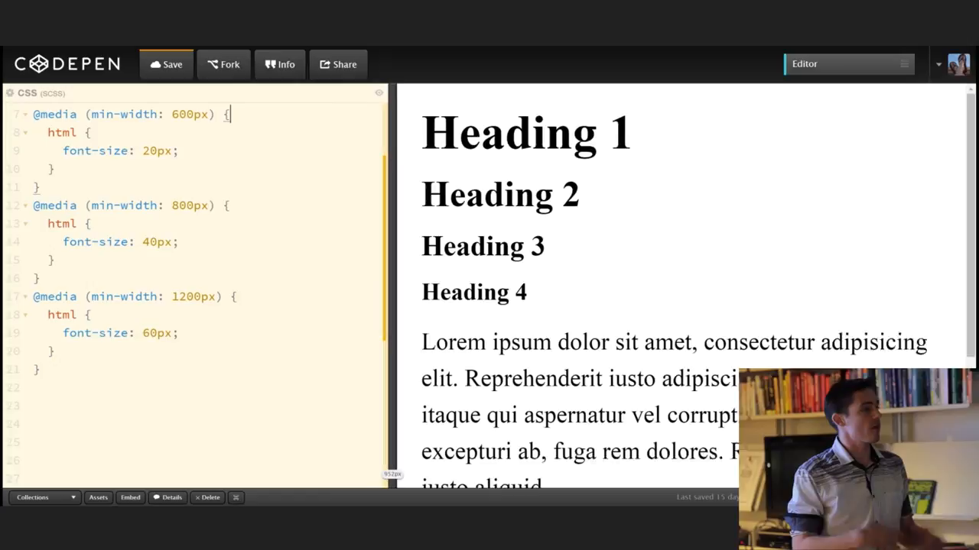